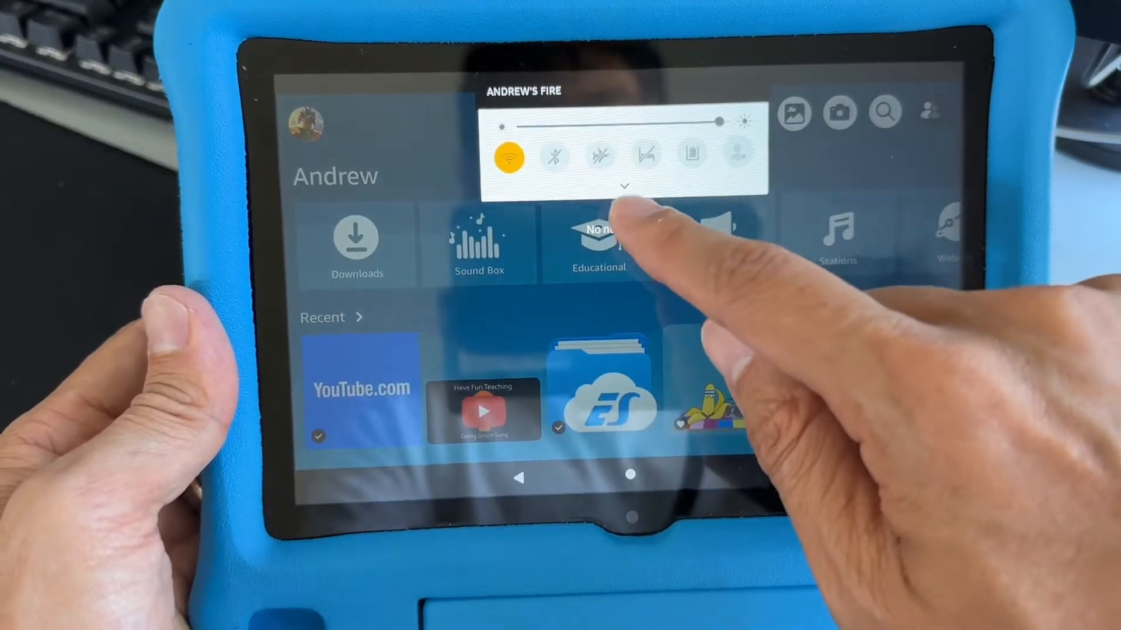
# - Expand the quick settings panel to show Wi-Fi, Bluetooth, Exit Profile and Auto-Rotate tiles
pyautogui.click(624, 186)
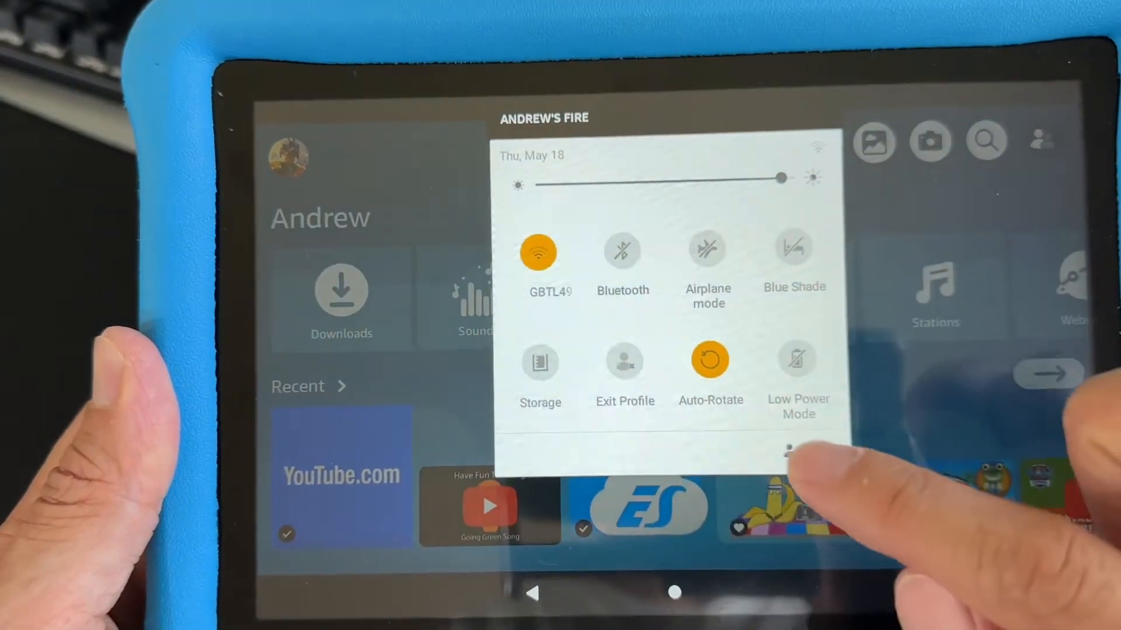
pyautogui.click(624, 360)
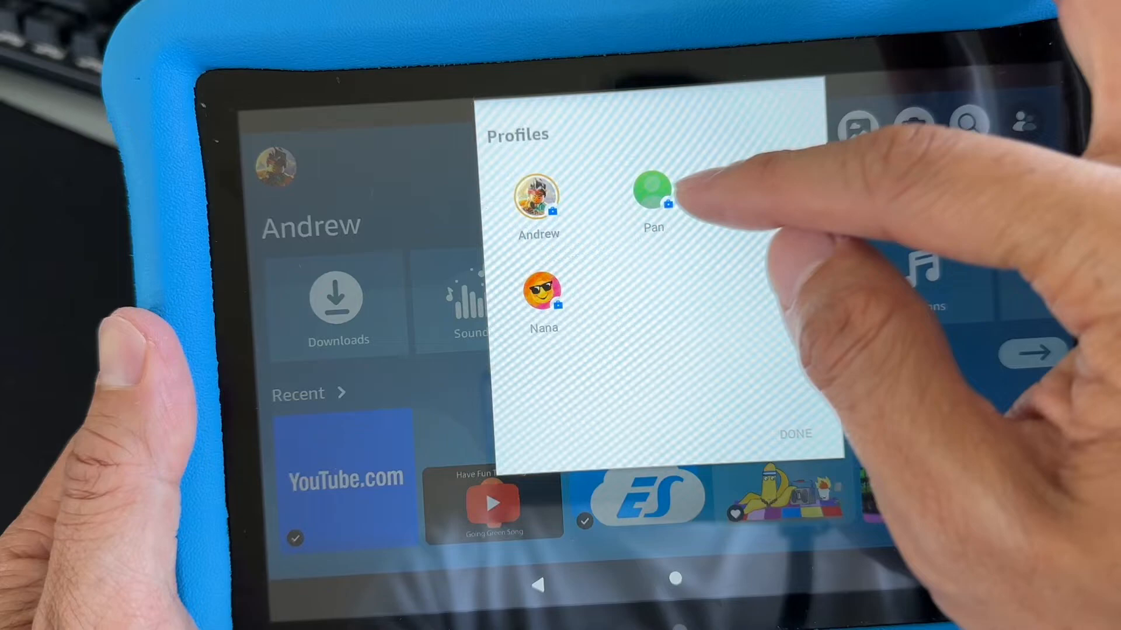
pyautogui.click(651, 193)
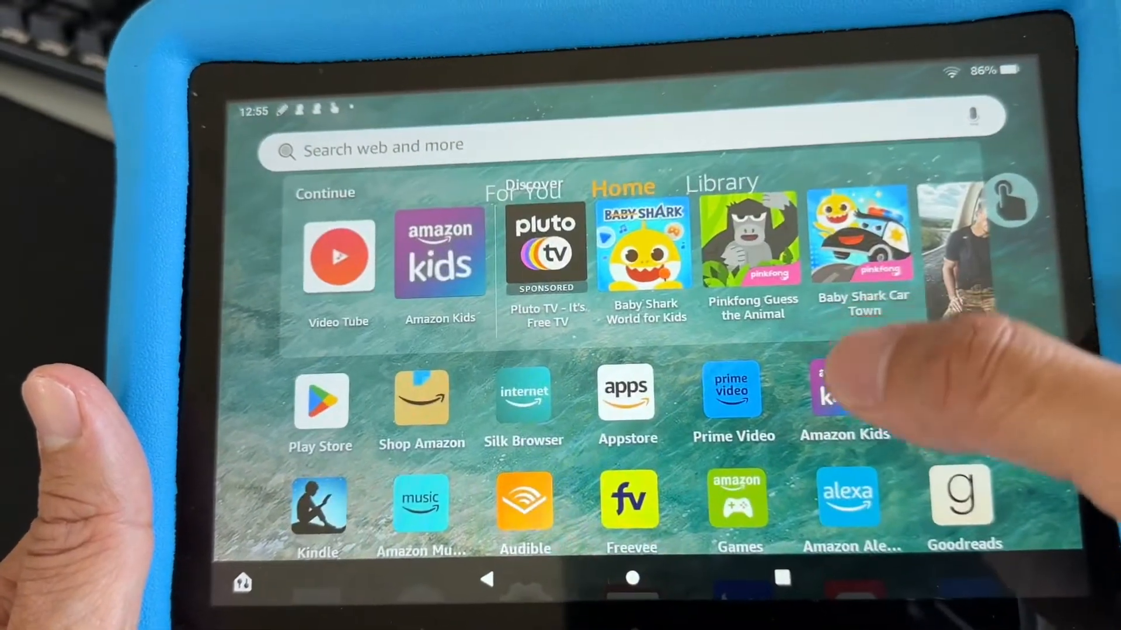
pyautogui.scroll(-3)
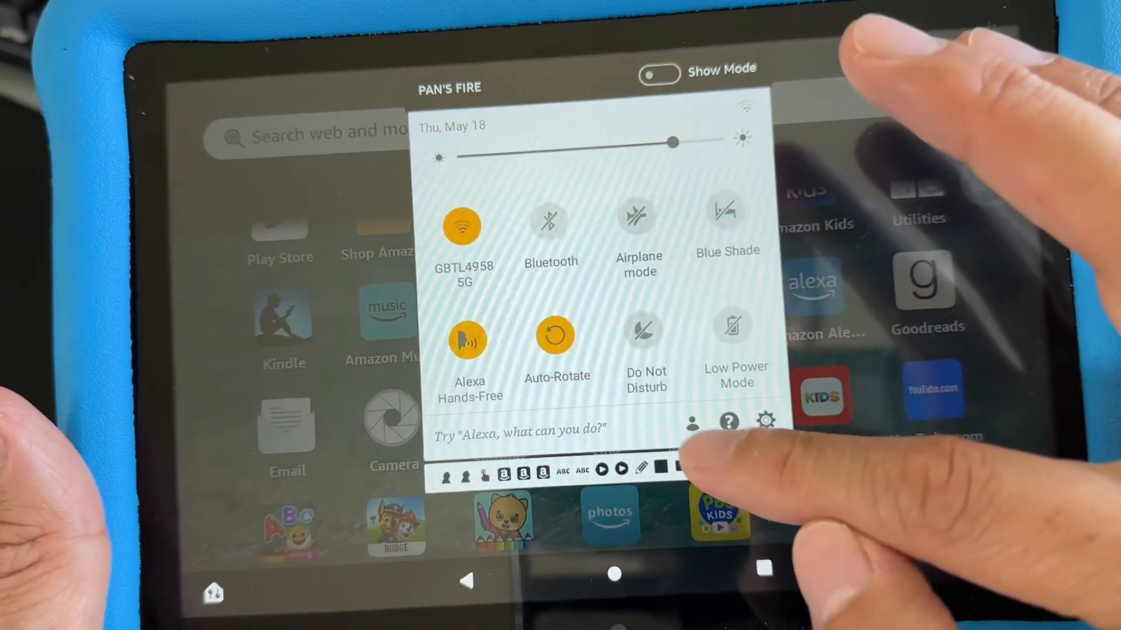
pyautogui.click(695, 422)
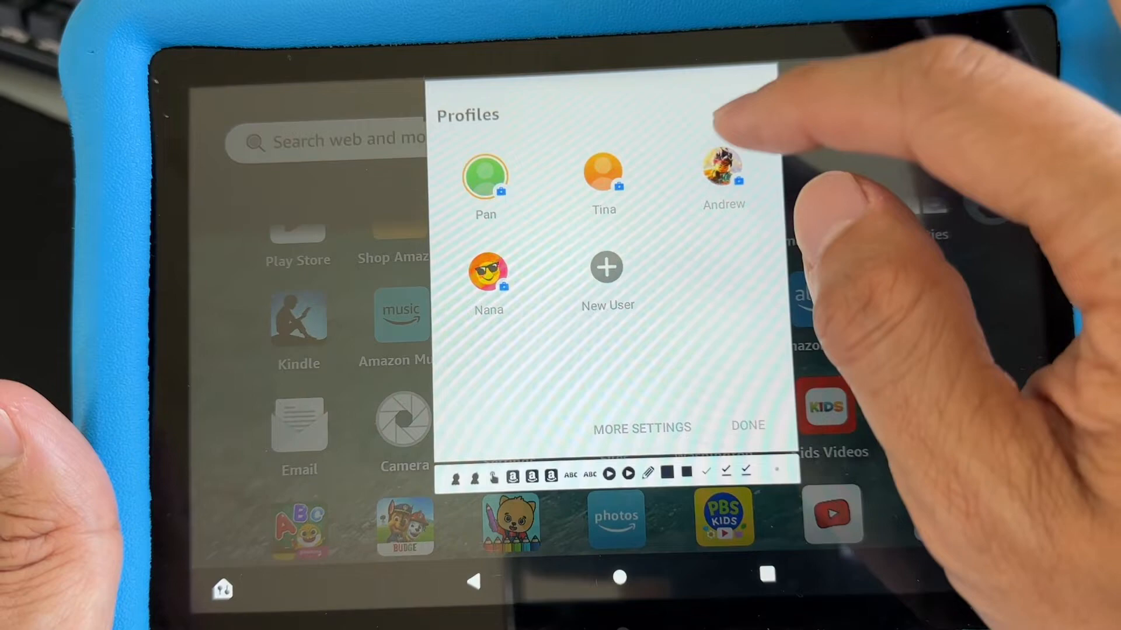
pyautogui.click(723, 172)
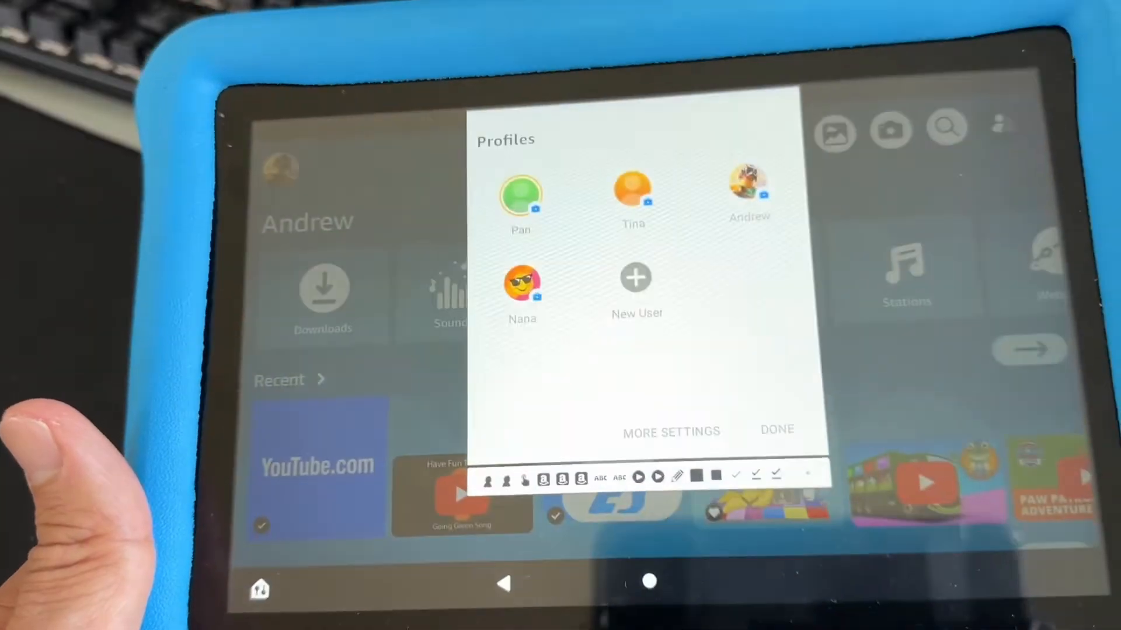
# - Dismiss the Profiles list and browse Andrew's home screen video rows
pyautogui.click(776, 429)
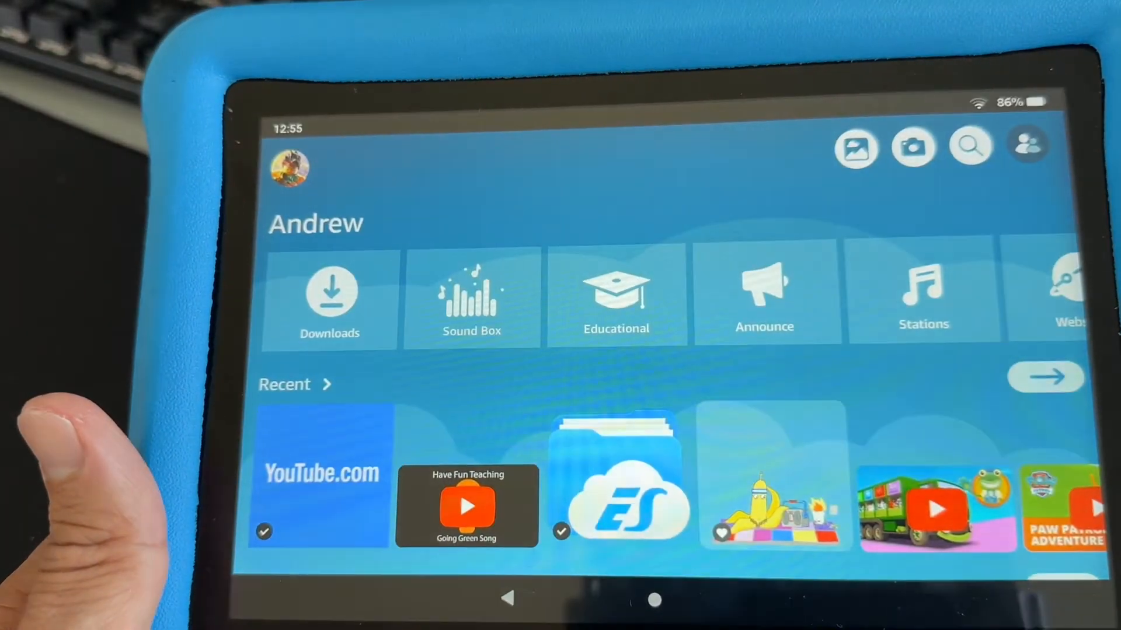
pyautogui.scroll(-3)
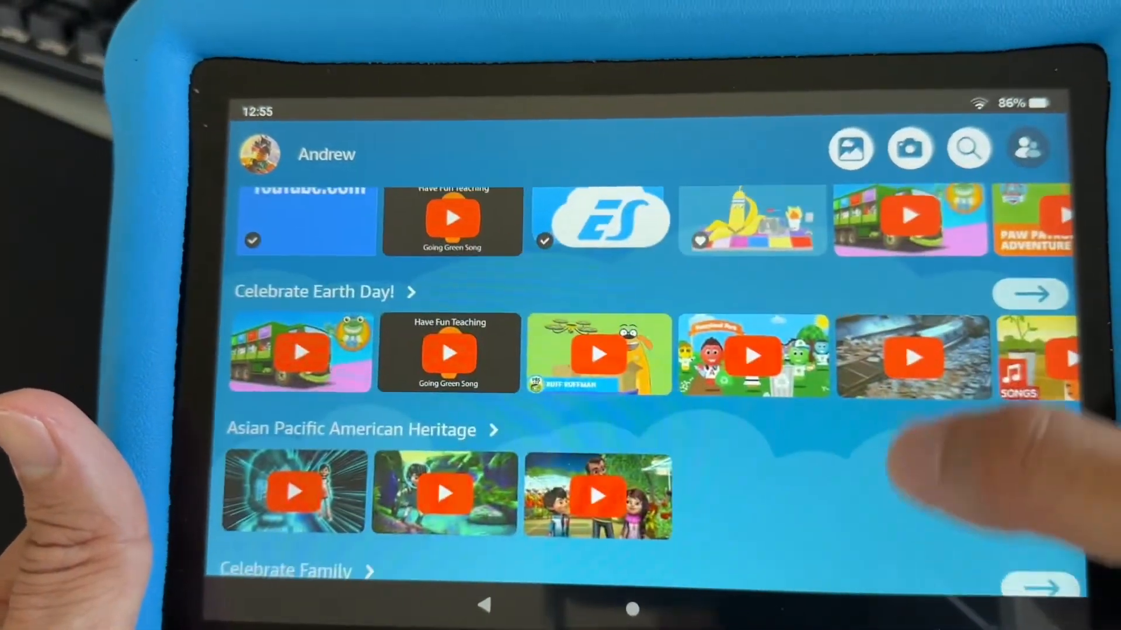
pyautogui.scroll(3)
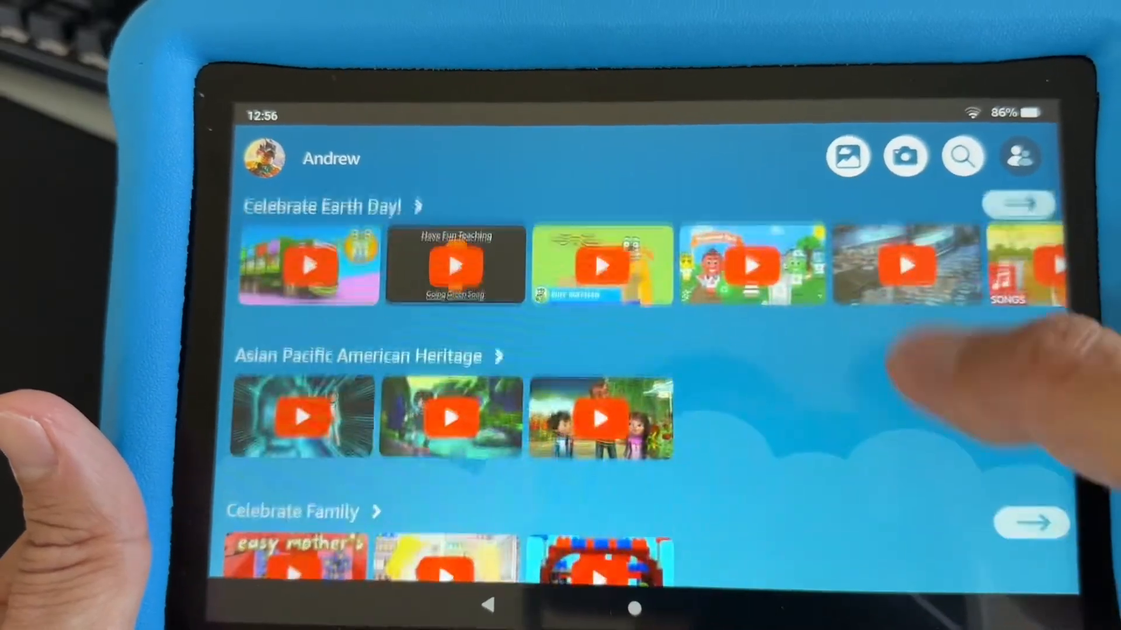